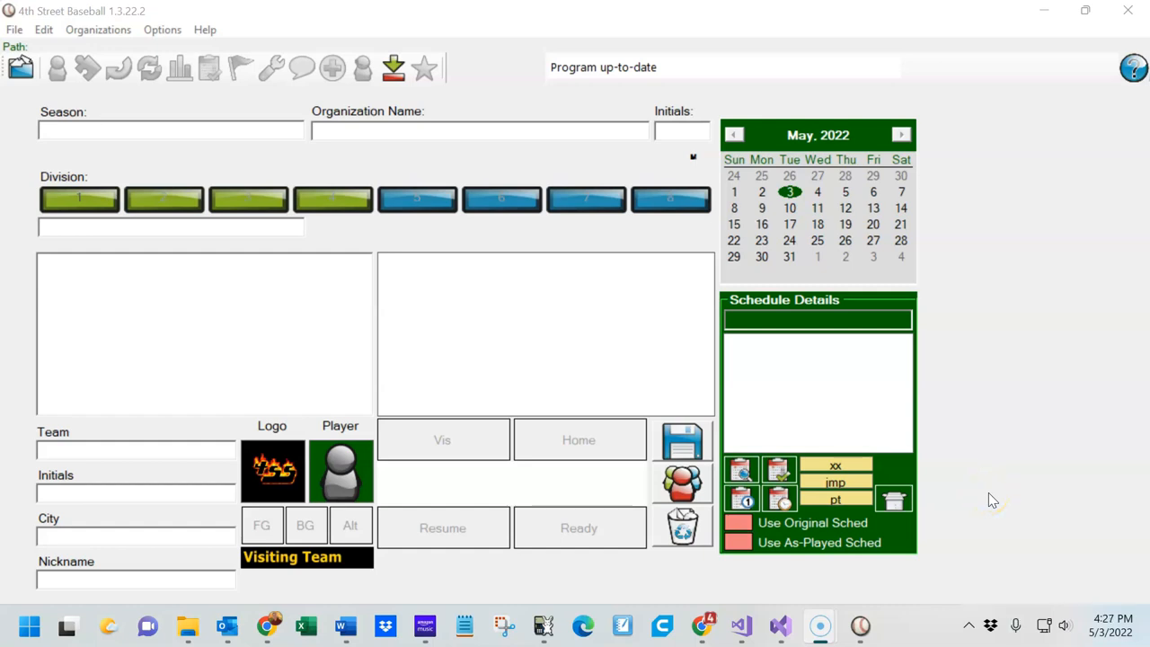
{"action": "mouse_move", "coordinate": [14, 153]}
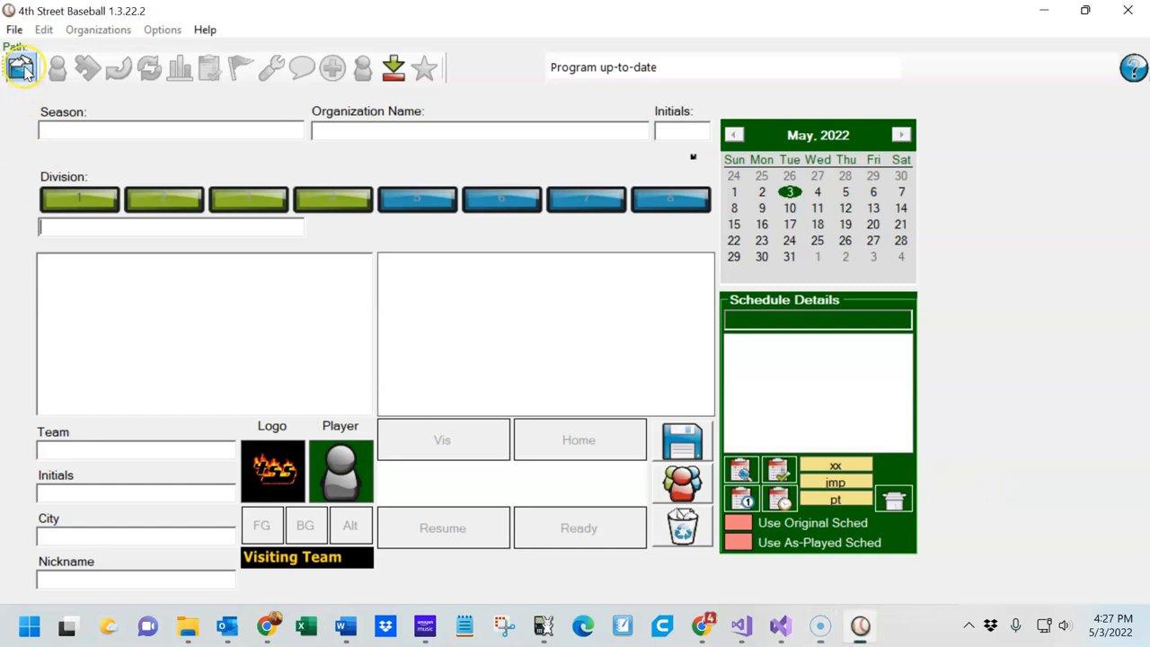
- Load the BB1962v2.X4BB player file from the 1962 season folder
{"action": "left_click", "coordinate": [22, 68]}
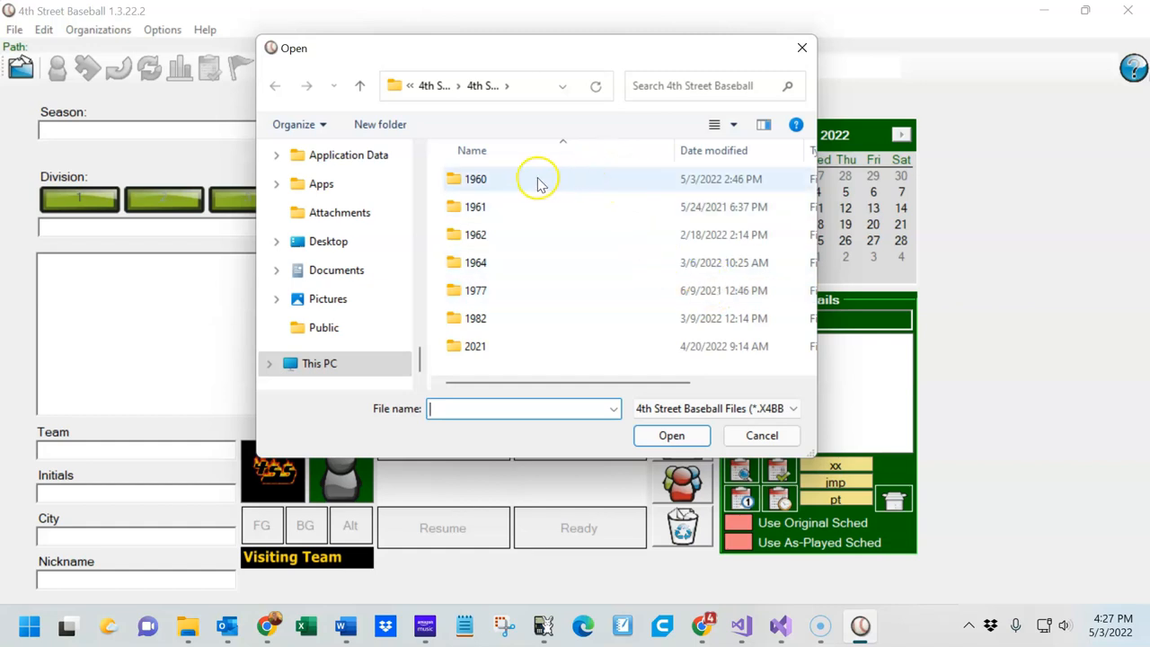
{"action": "mouse_move", "coordinate": [539, 292]}
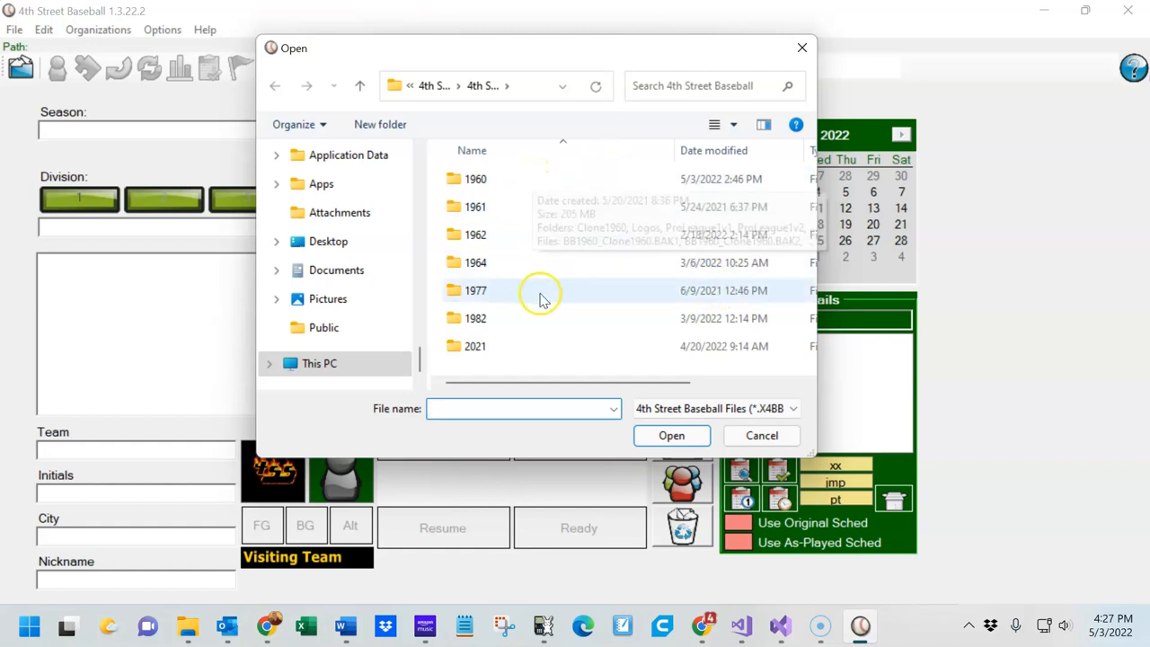
{"action": "mouse_move", "coordinate": [440, 289]}
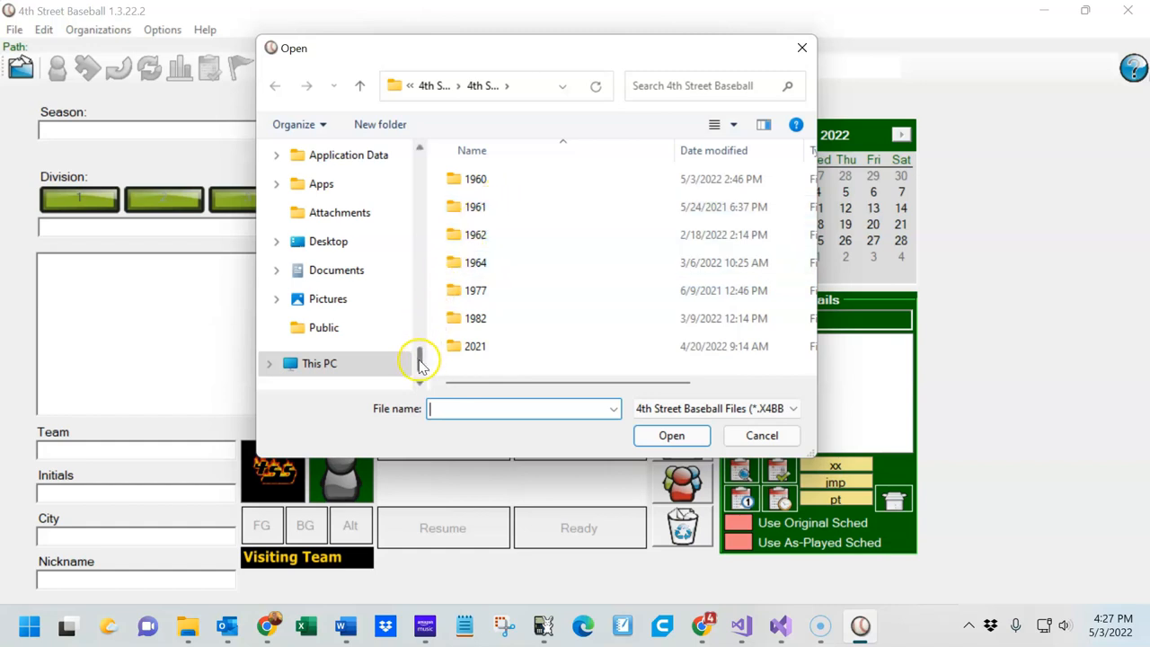
{"action": "double_click", "coordinate": [475, 233]}
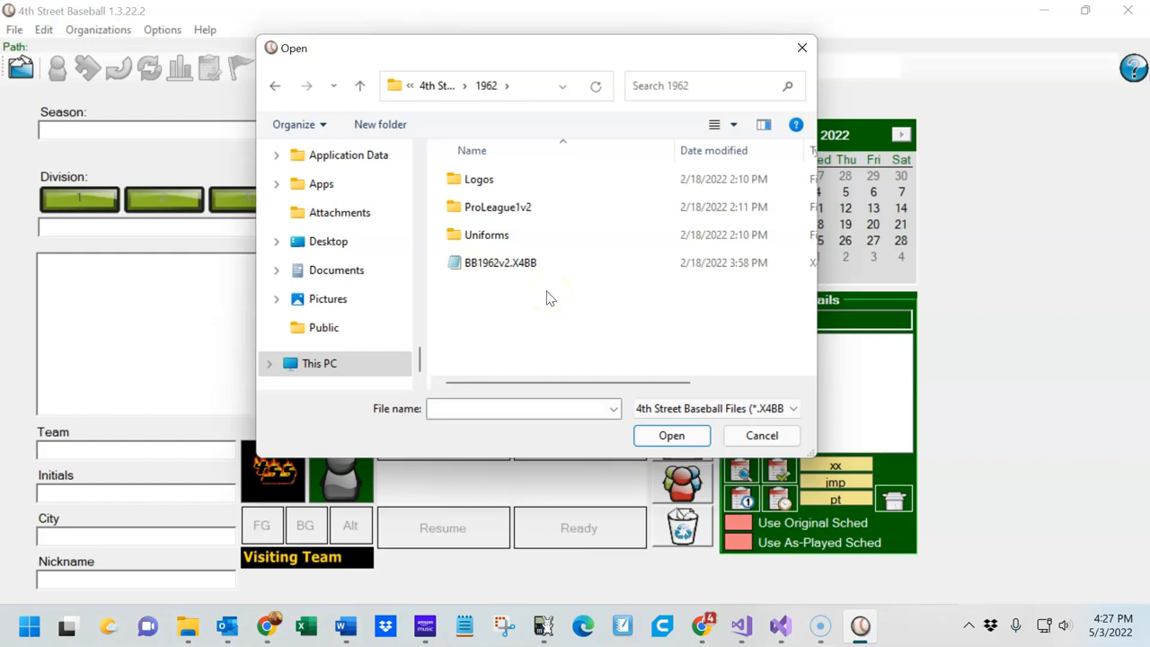
{"action": "left_click", "coordinate": [500, 263]}
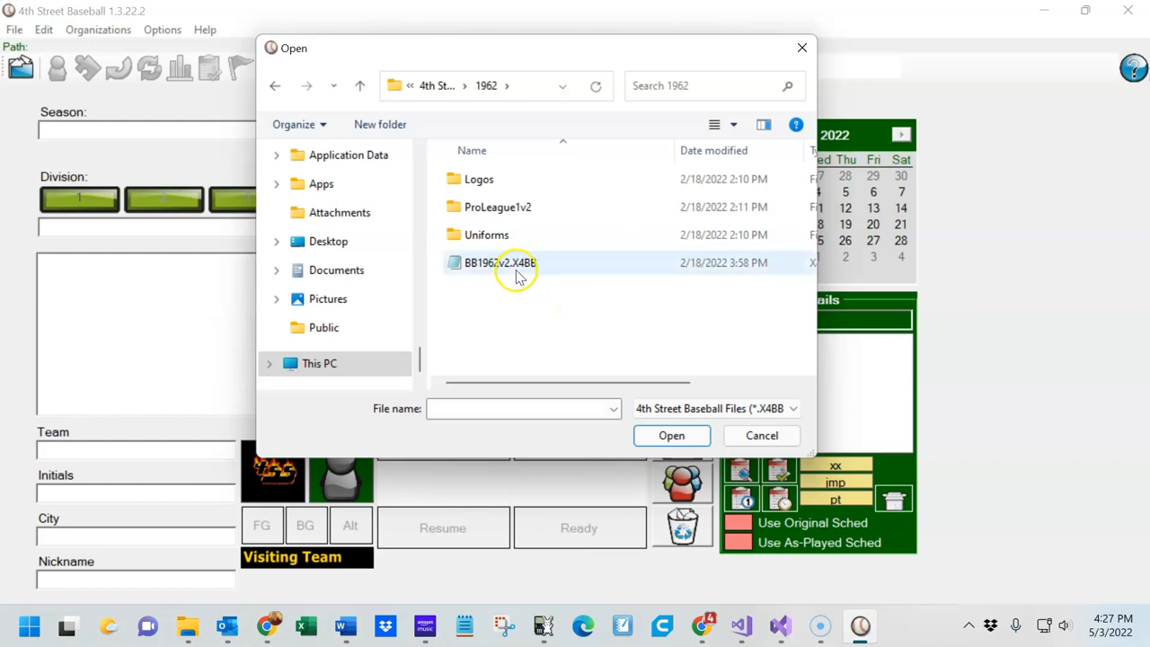
{"action": "mouse_move", "coordinate": [535, 269]}
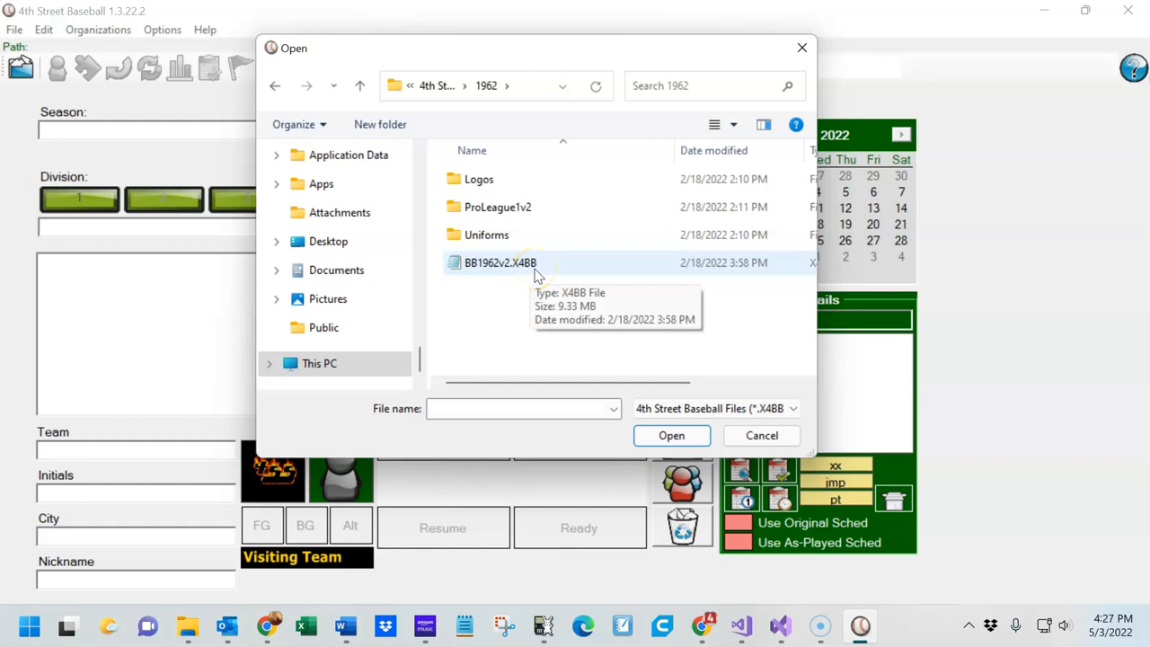
{"action": "mouse_move", "coordinate": [500, 279]}
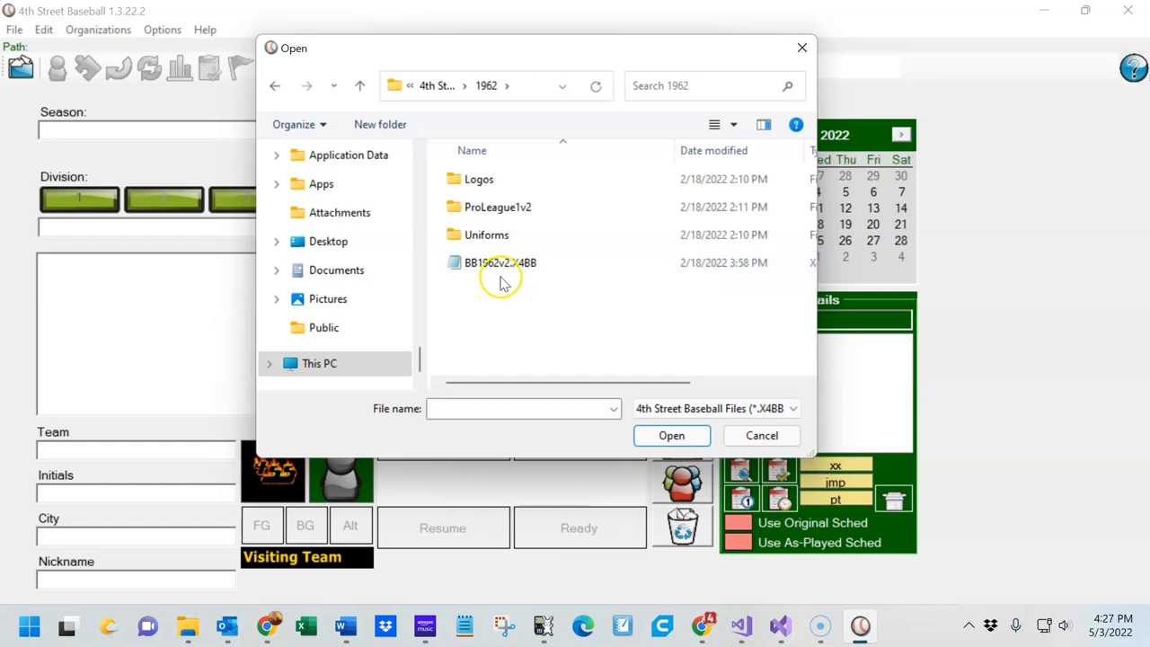
{"action": "double_click", "coordinate": [499, 263]}
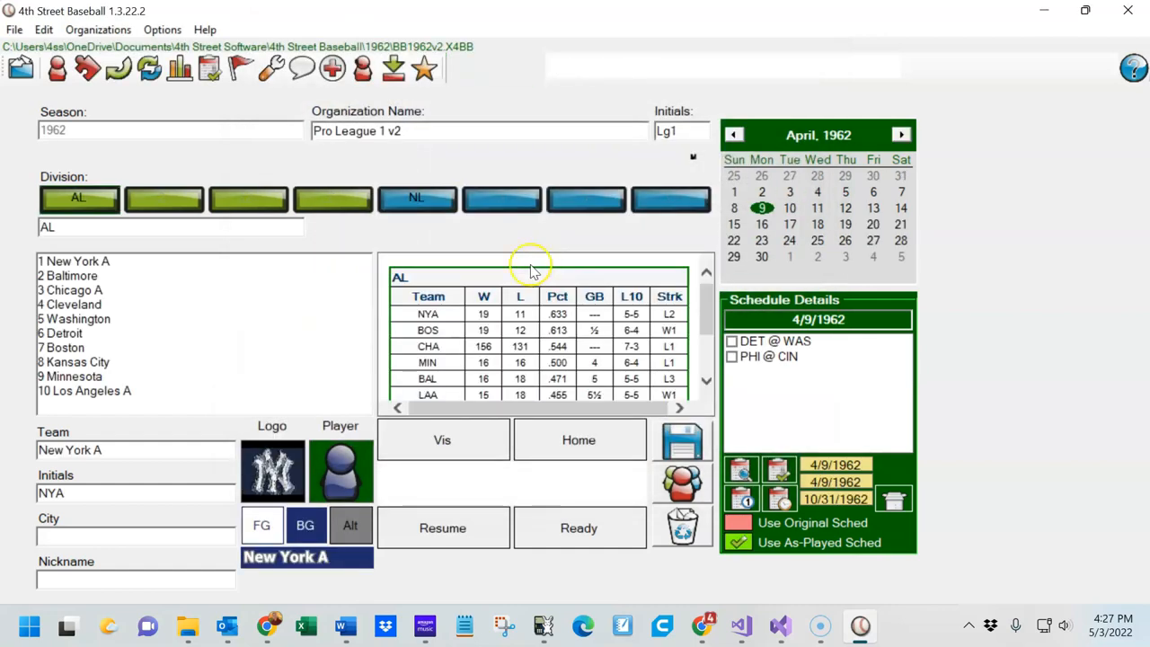
{"action": "mouse_move", "coordinate": [15, 29]}
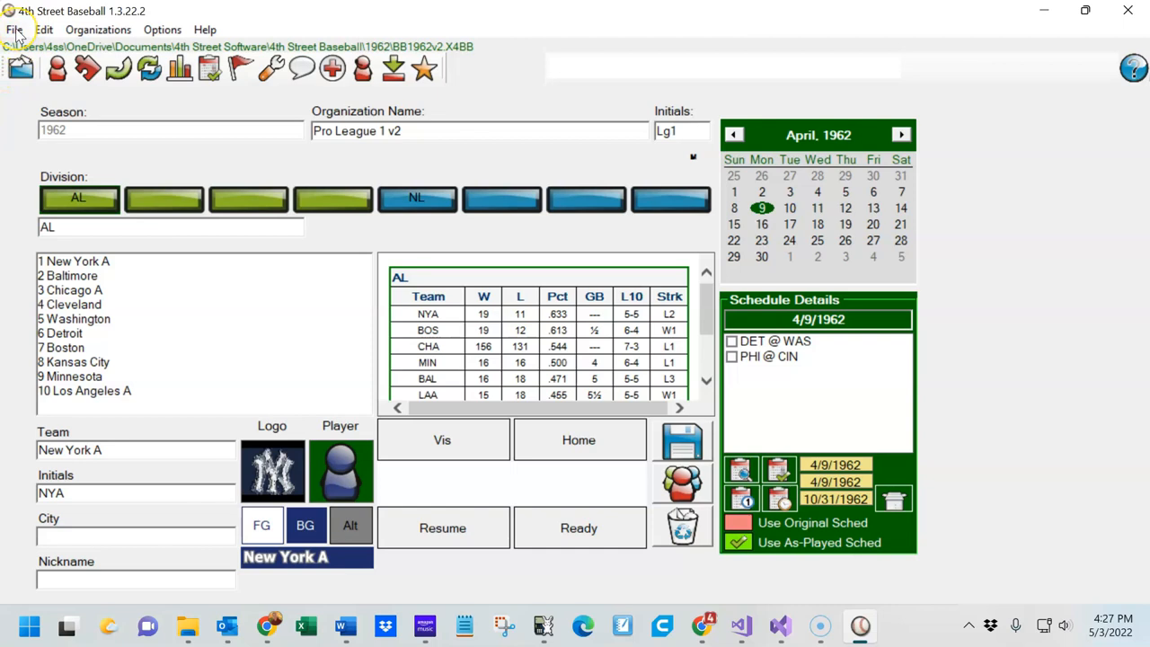
{"action": "left_click", "coordinate": [14, 29]}
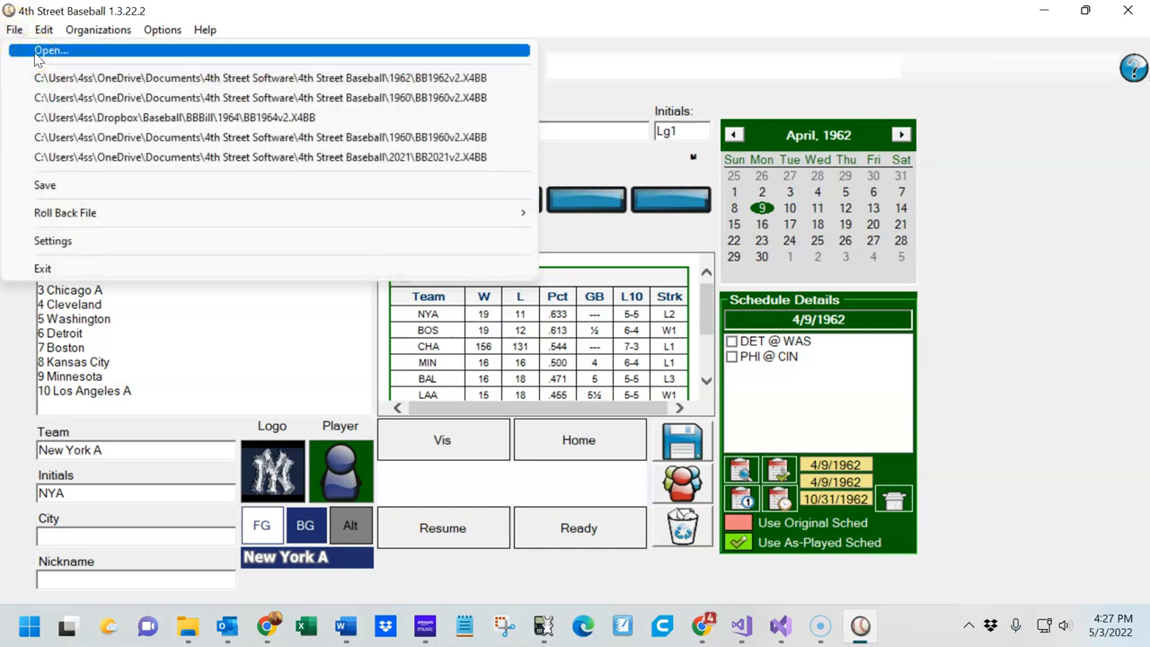
{"action": "mouse_move", "coordinate": [124, 270]}
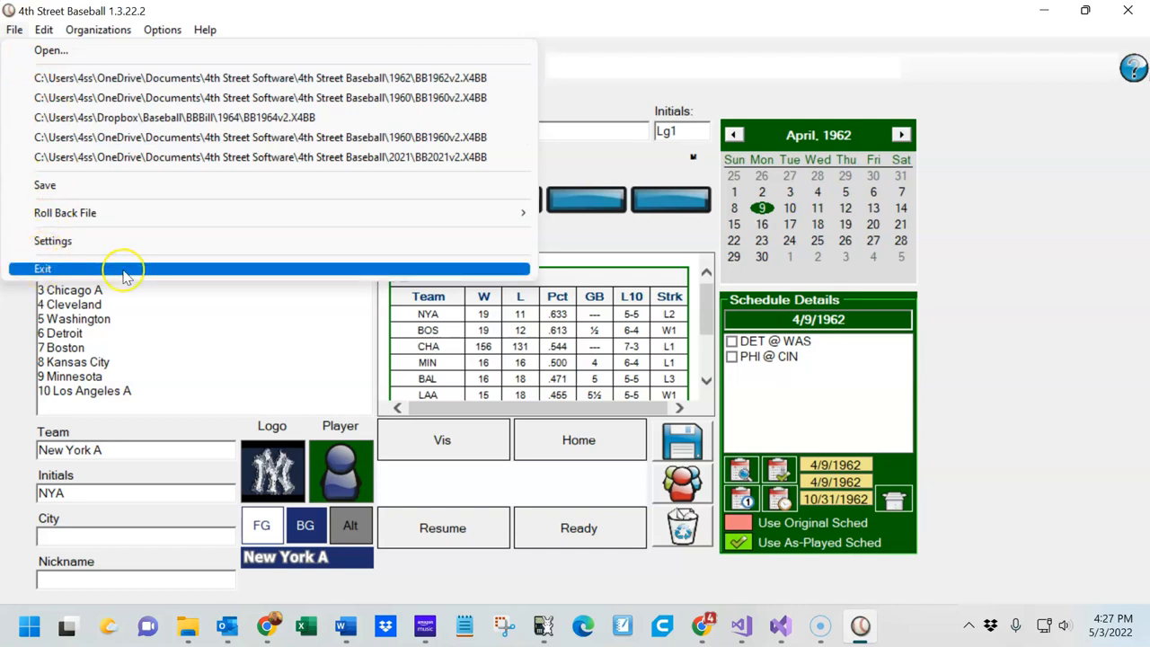
{"action": "mouse_move", "coordinate": [126, 272]}
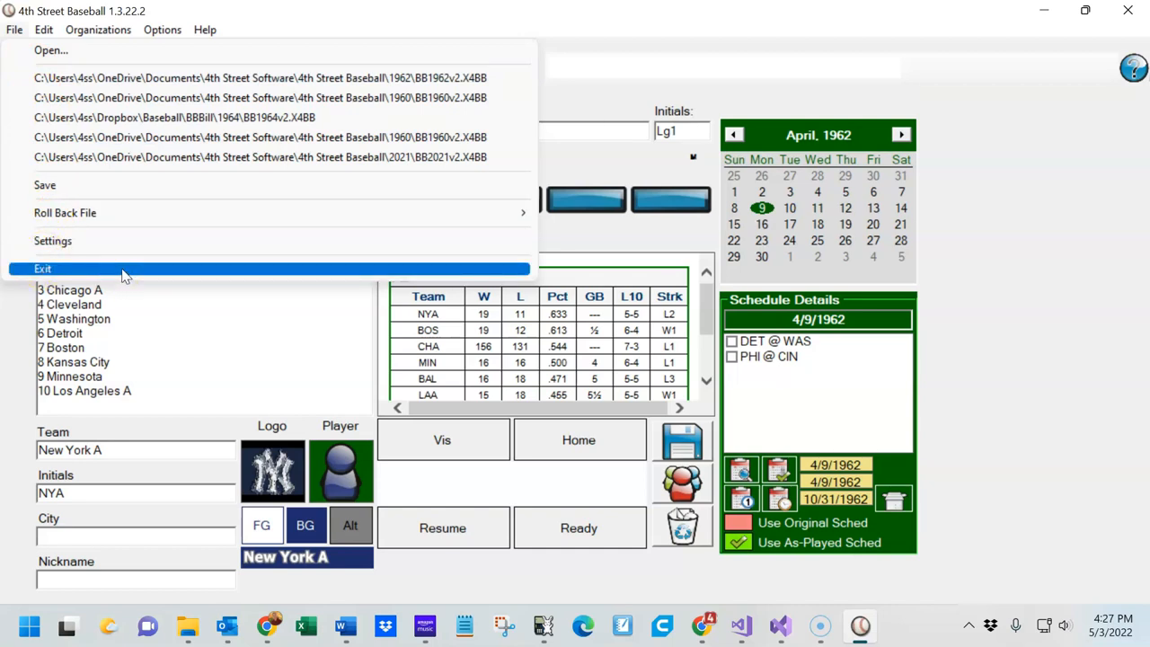
{"action": "mouse_move", "coordinate": [166, 137]}
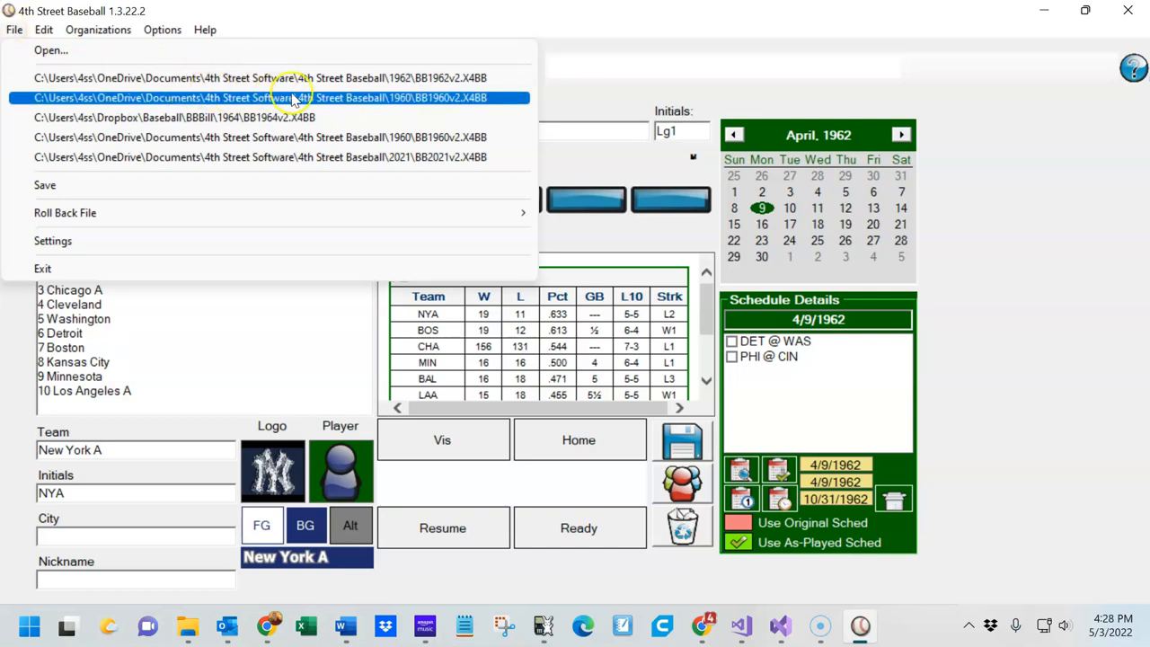
{"action": "mouse_move", "coordinate": [422, 97]}
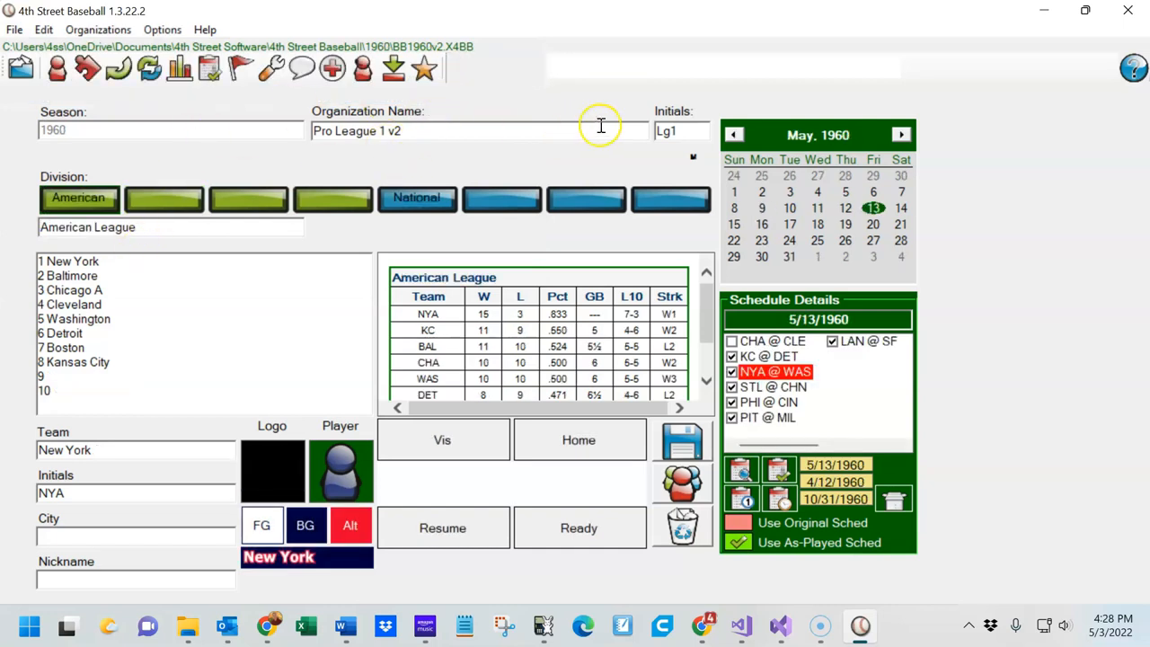
{"action": "mouse_move", "coordinate": [72, 129]}
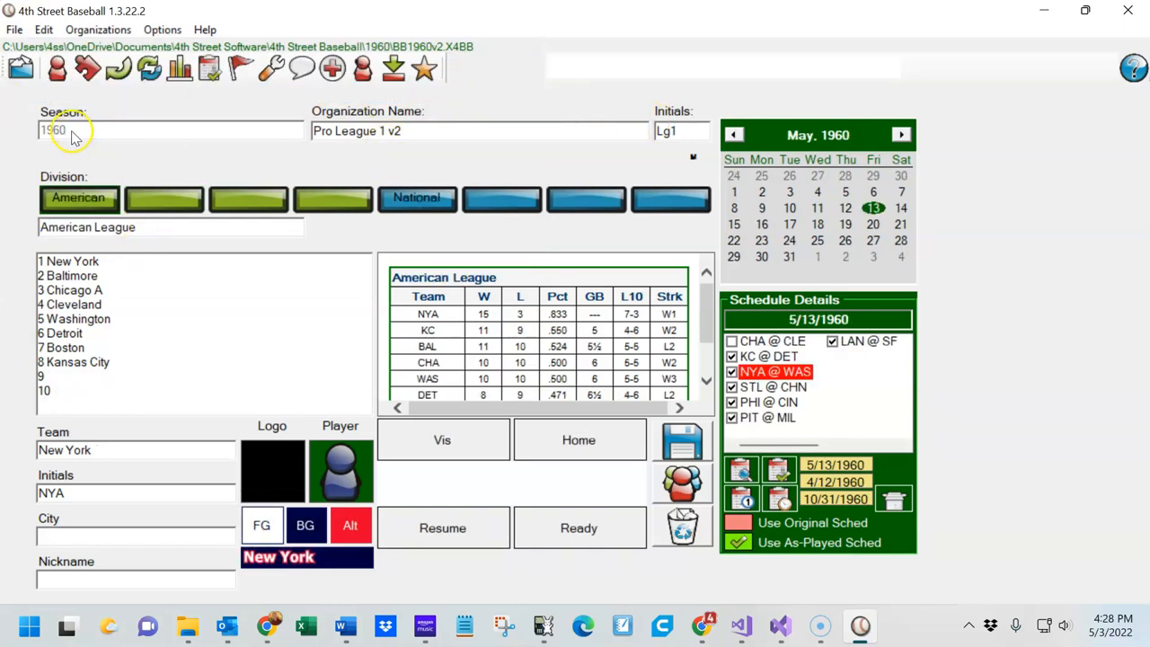
- Bring up the File menu to reach the recent BB1960v2.X4BB entry
{"action": "left_click", "coordinate": [14, 29]}
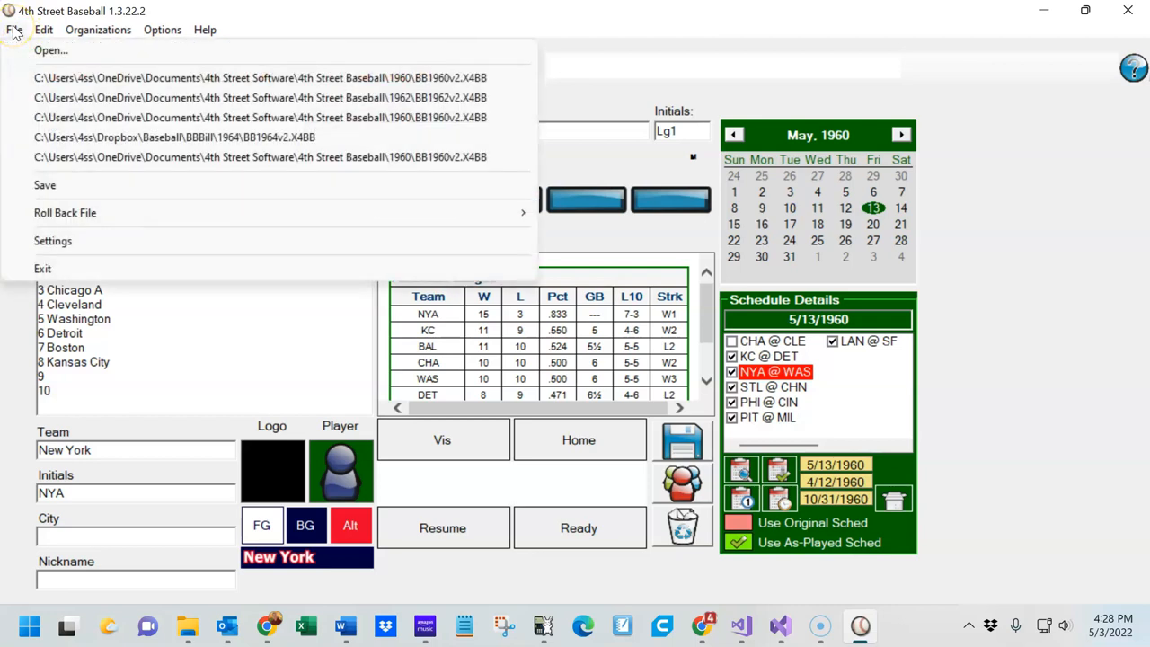
{"action": "mouse_move", "coordinate": [333, 207]}
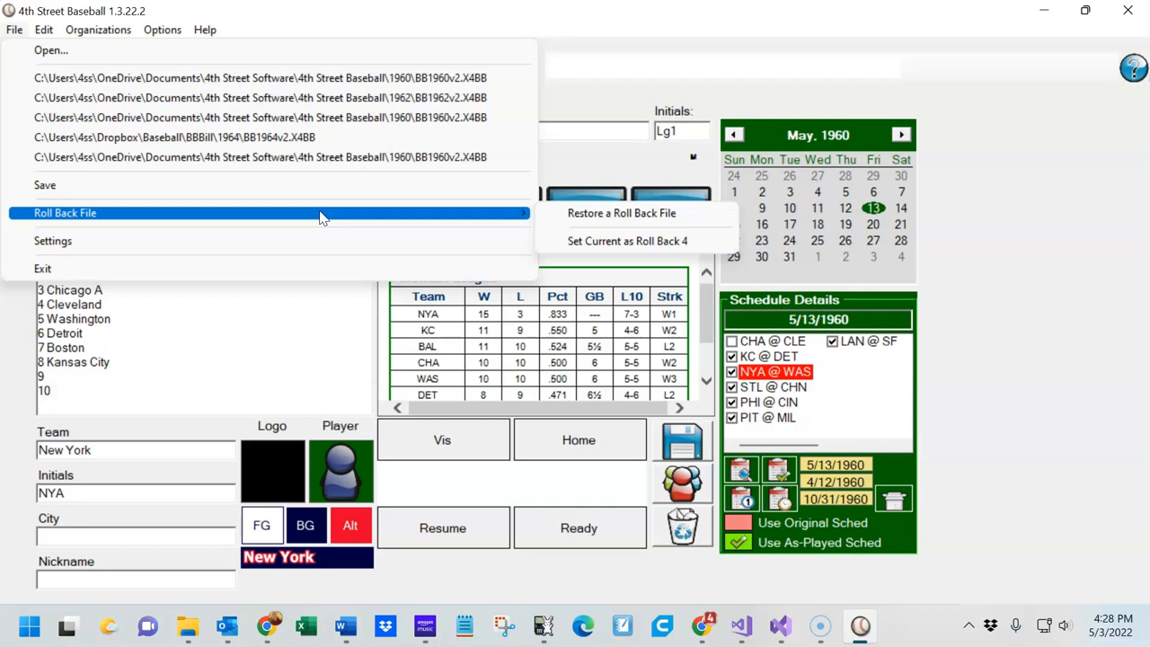
{"action": "mouse_move", "coordinate": [338, 218]}
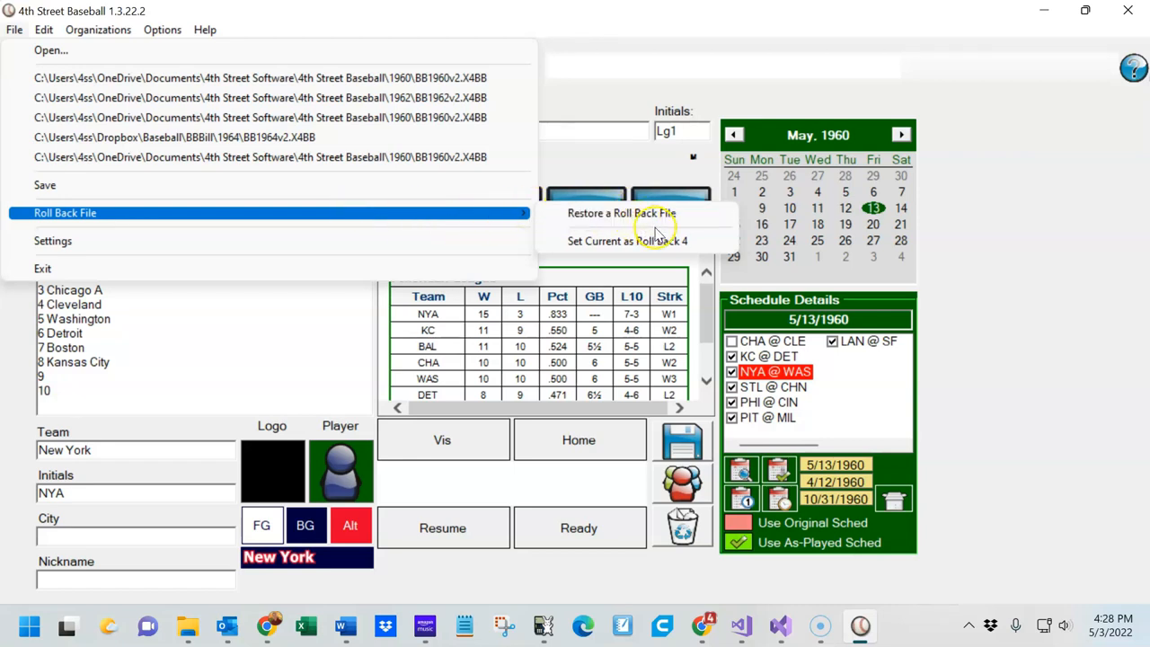
{"action": "mouse_move", "coordinate": [627, 241]}
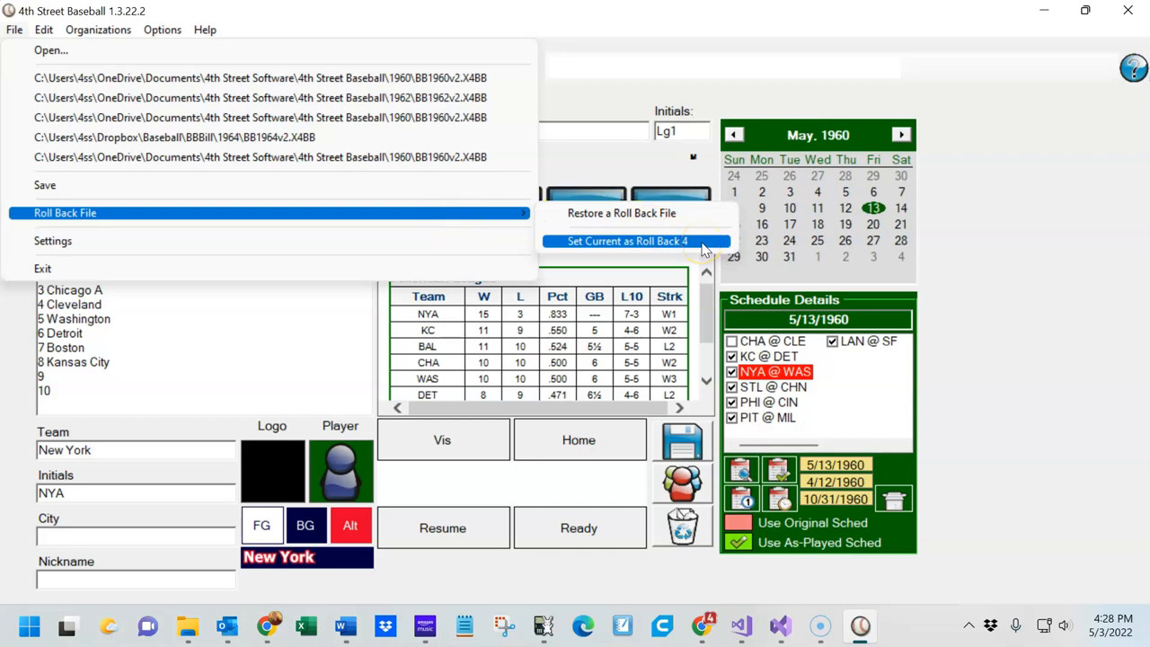
- Save the current 1960 file as Roll Back 4, then return to the File menu
{"action": "left_click", "coordinate": [627, 241]}
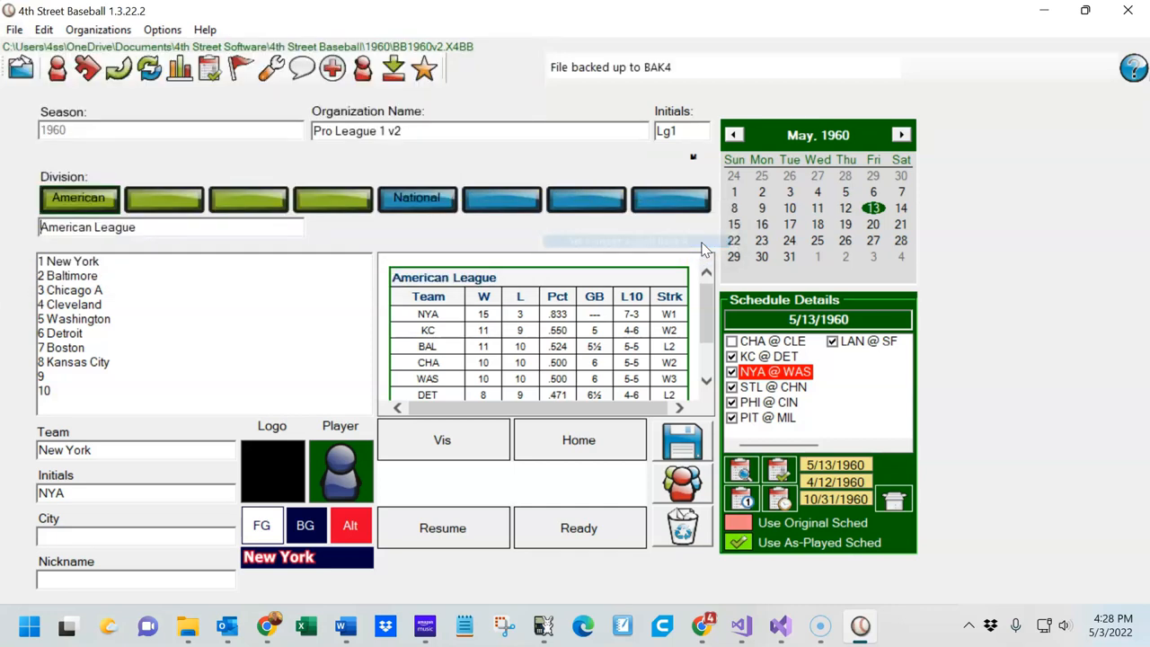
{"action": "left_click", "coordinate": [15, 29]}
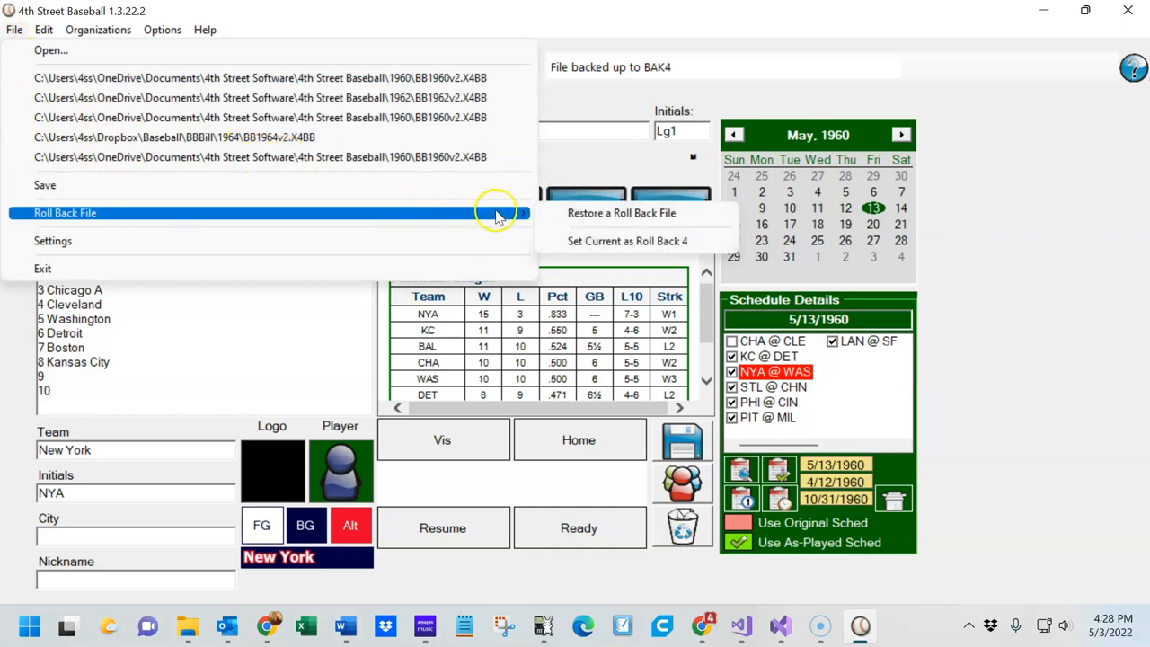
{"action": "mouse_move", "coordinate": [701, 215]}
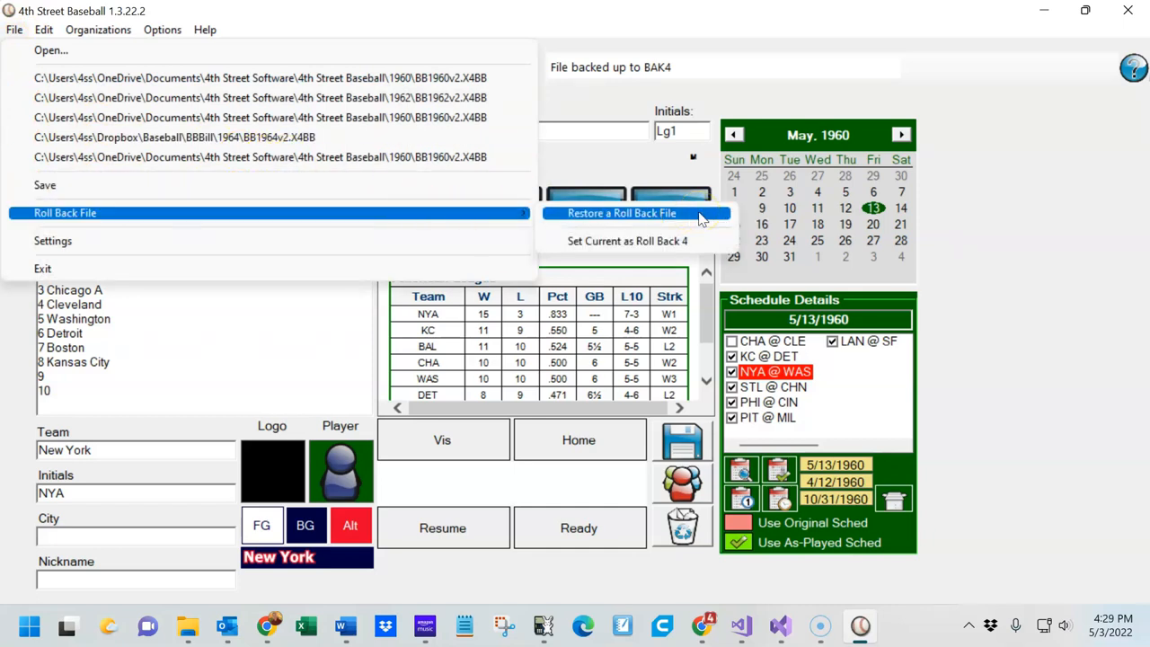
- Show the BAK1–BAK4 restore list, then the Emergency Roll Back page for corrupt files
{"action": "left_click", "coordinate": [622, 212]}
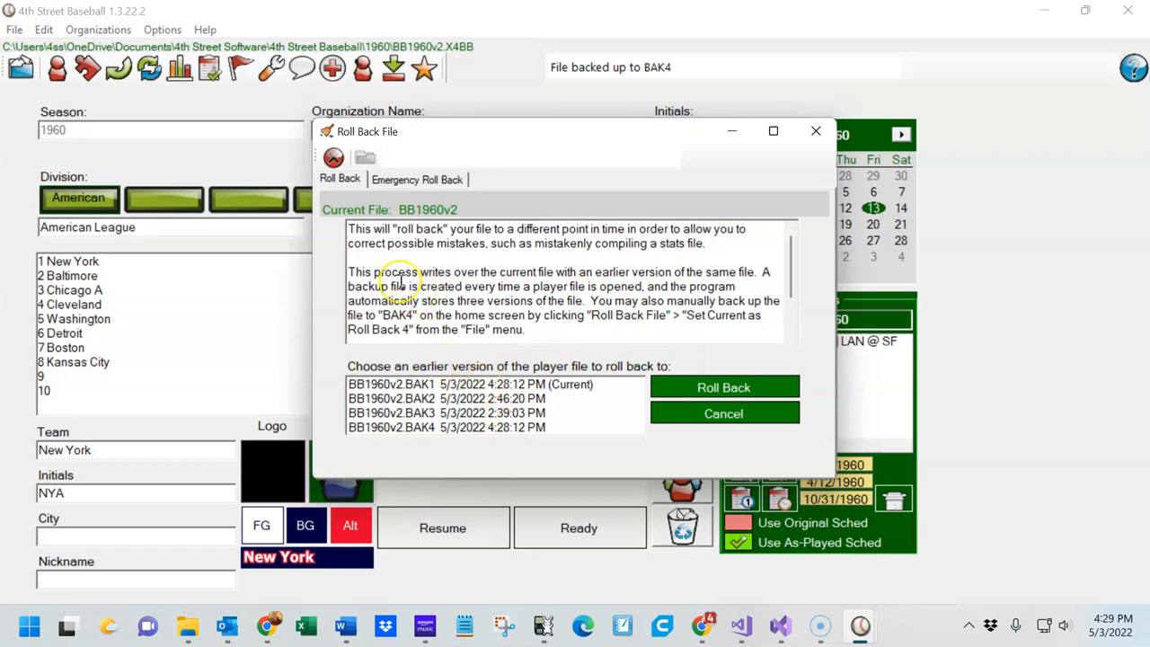
{"action": "mouse_move", "coordinate": [440, 450]}
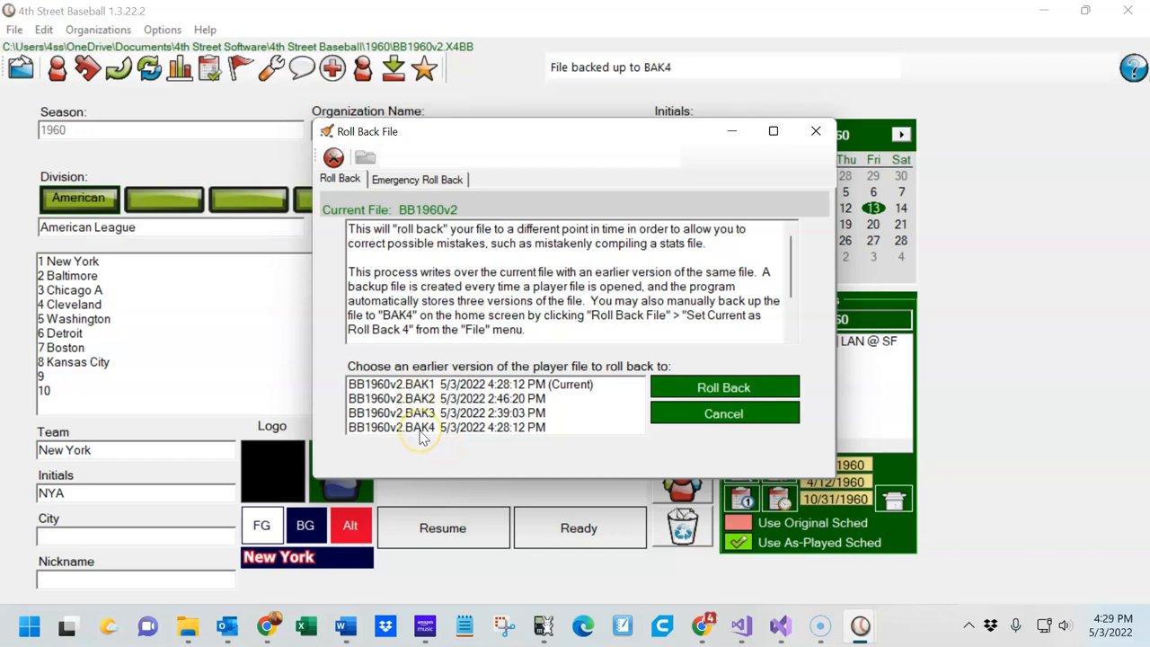
{"action": "mouse_move", "coordinate": [546, 388]}
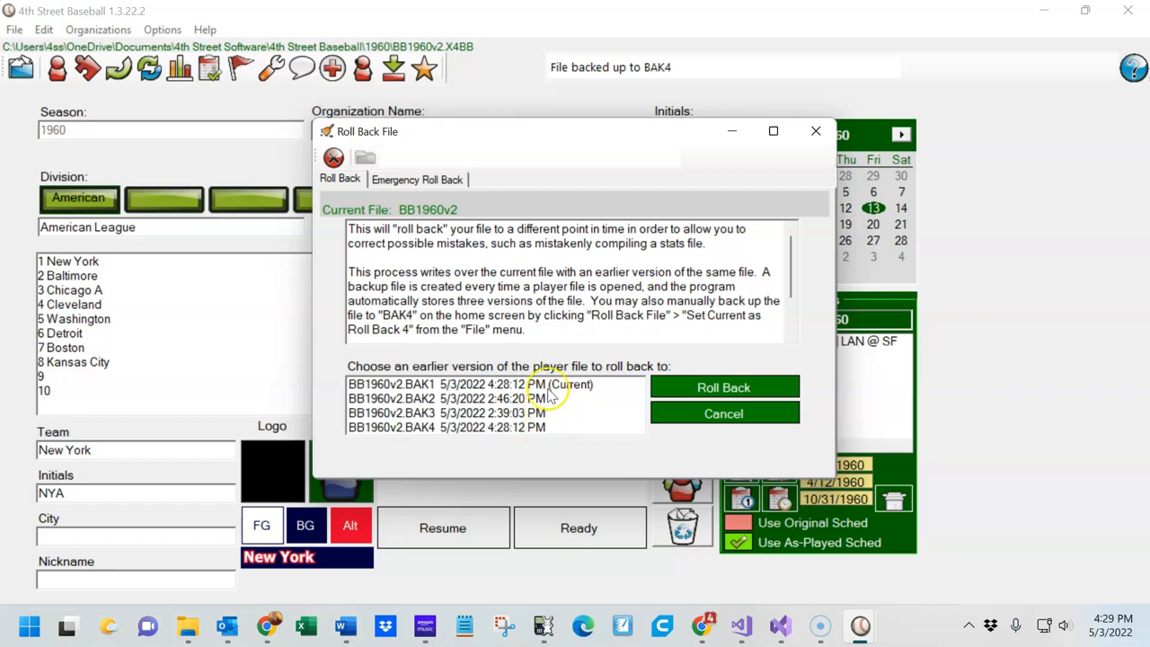
{"action": "mouse_move", "coordinate": [456, 439]}
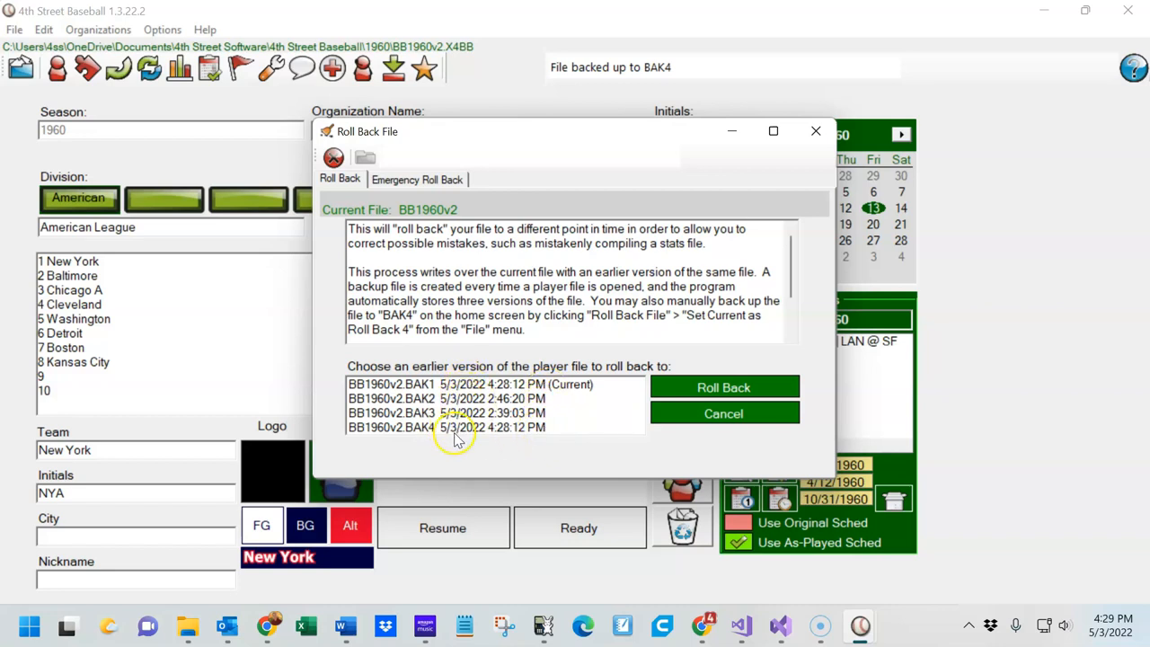
{"action": "left_click", "coordinate": [417, 178]}
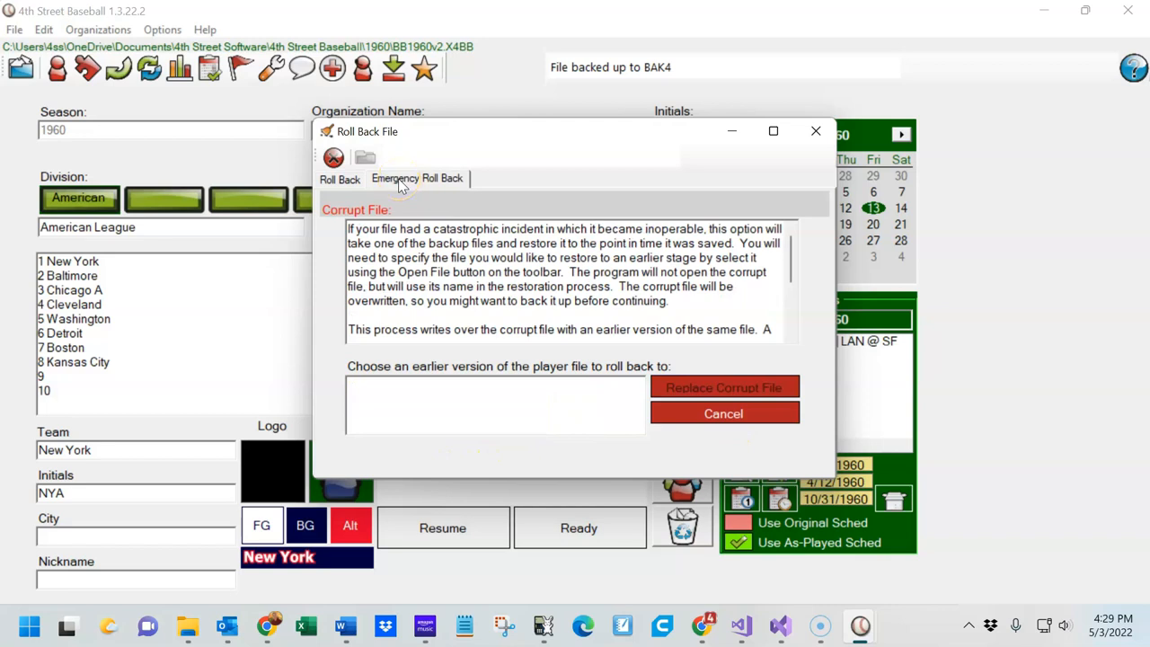
{"action": "mouse_move", "coordinate": [572, 399]}
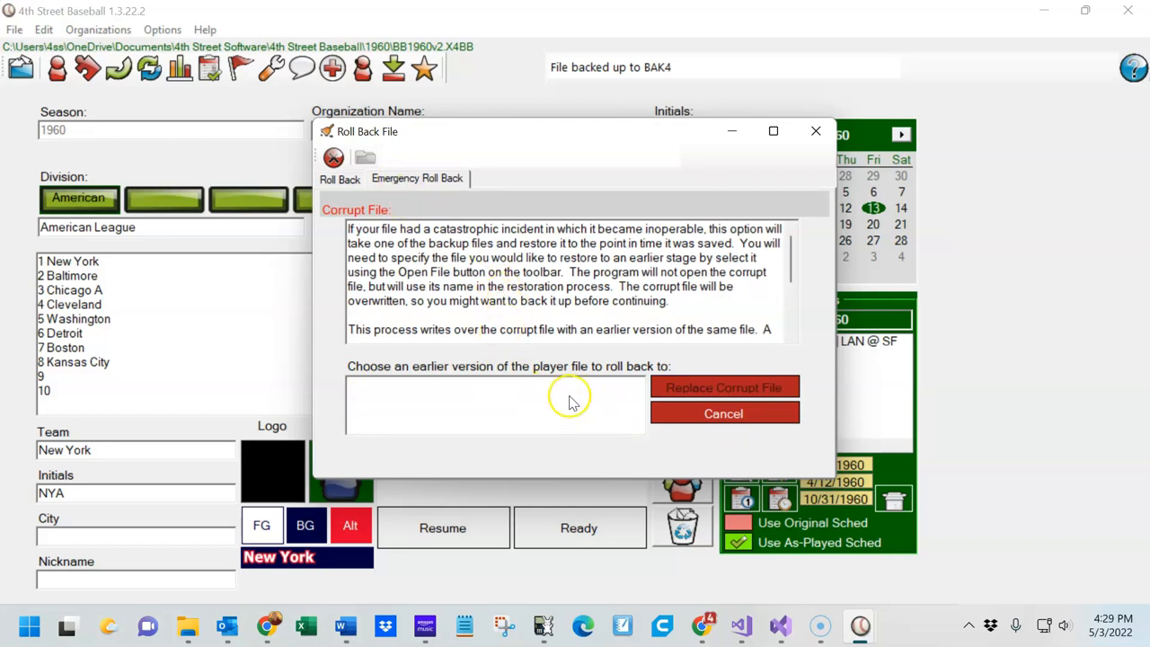